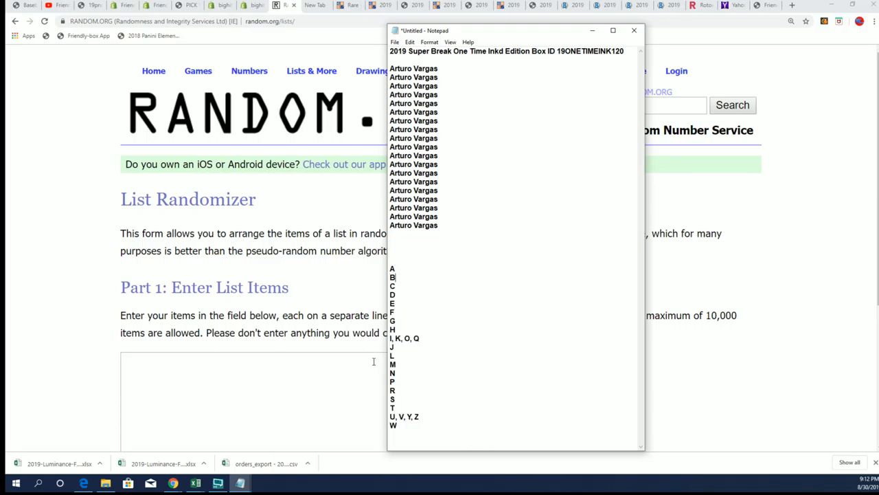
mouse_move(817, 49)
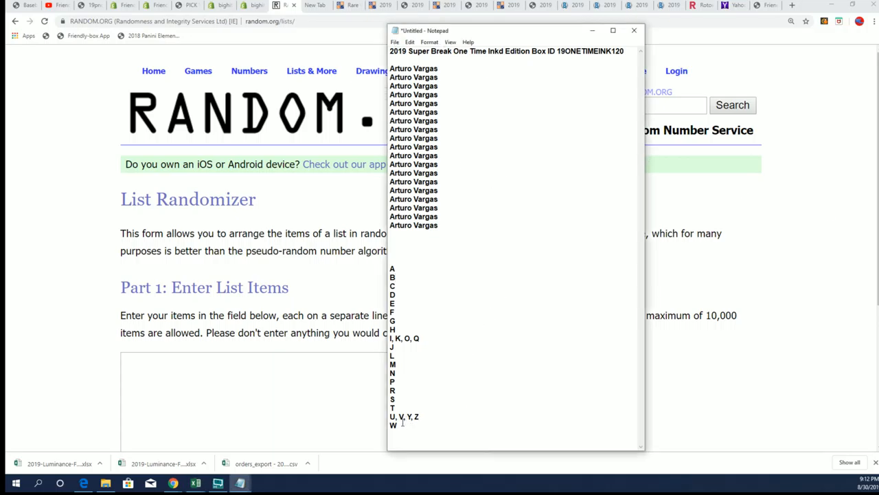
Select the box ID 19ONETIMEINK120 at the end of the title line.
double_click(602, 49)
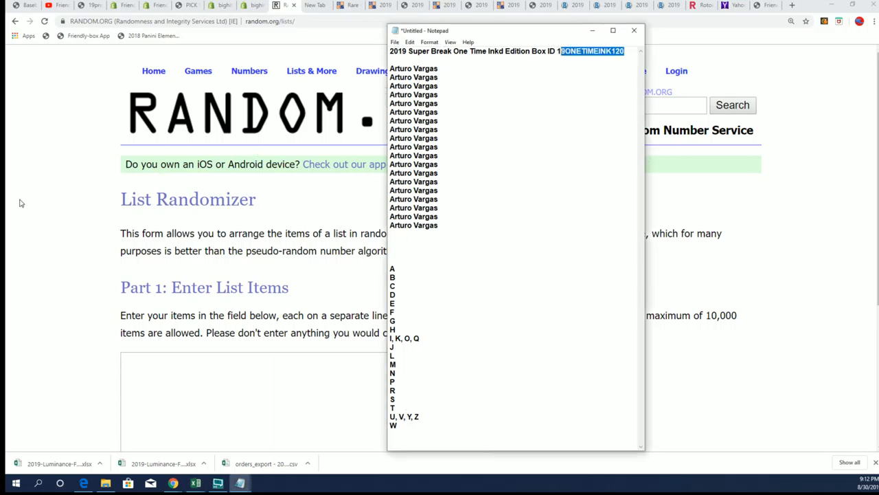